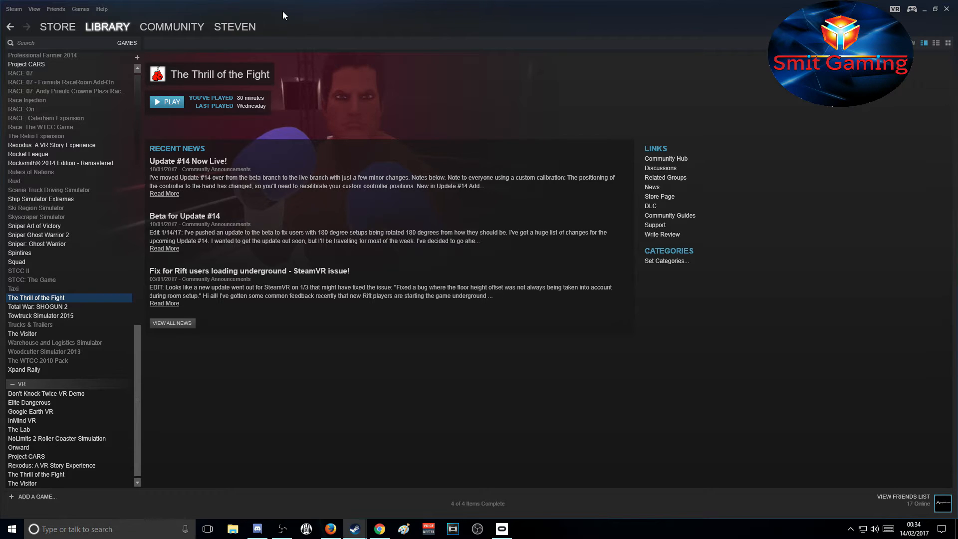
pyautogui.moveTo(98, 255)
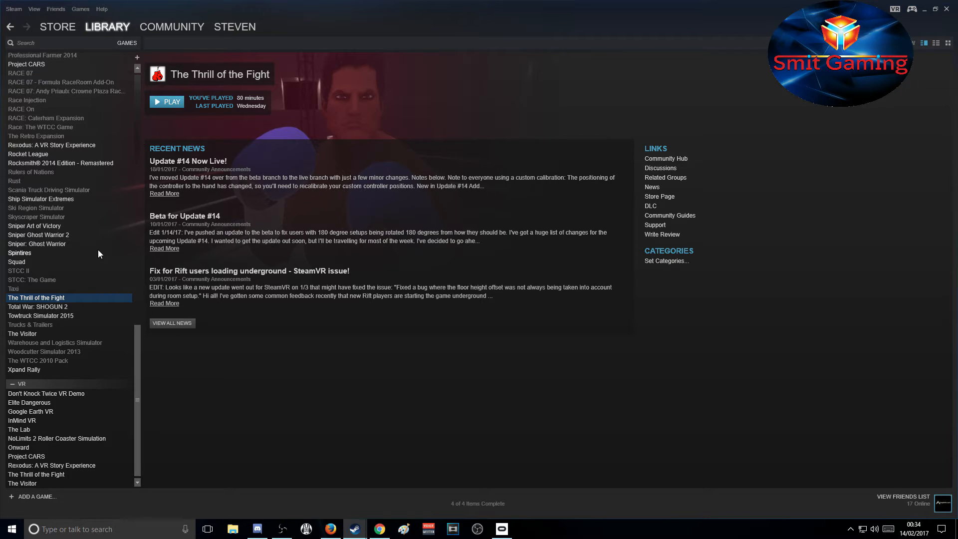
pyautogui.moveTo(103, 294)
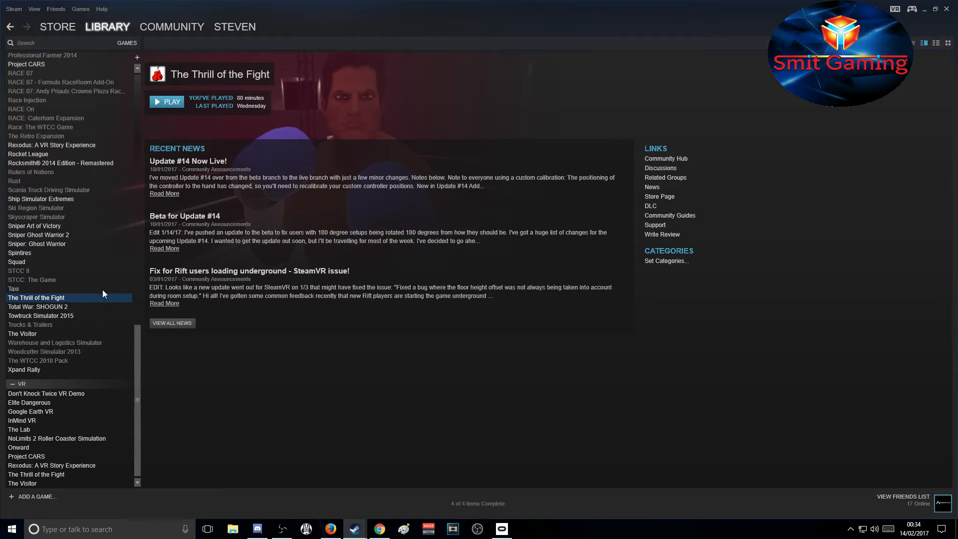
# - Search the Steam store for 'vr' and go to the Google Earth VR store page
pyautogui.click(108, 26)
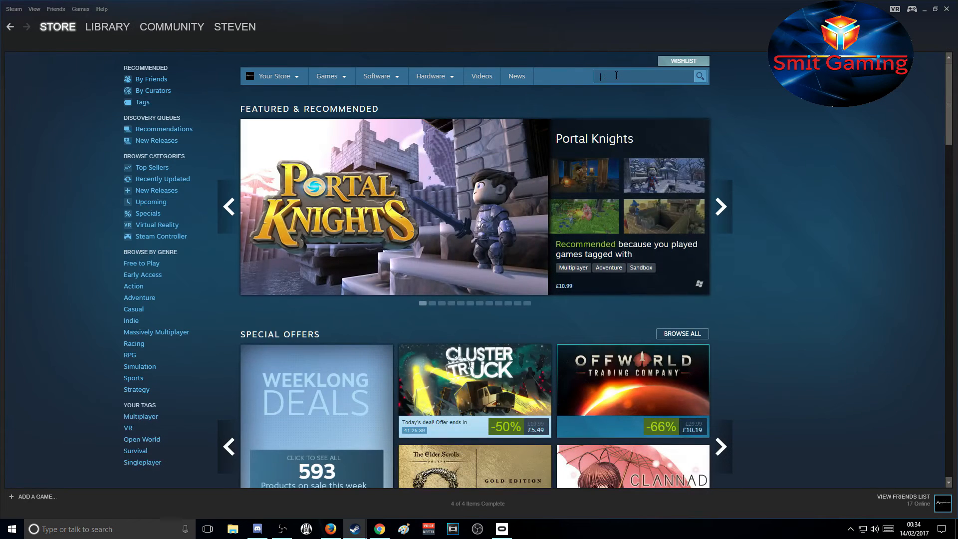
pyautogui.write('vr')
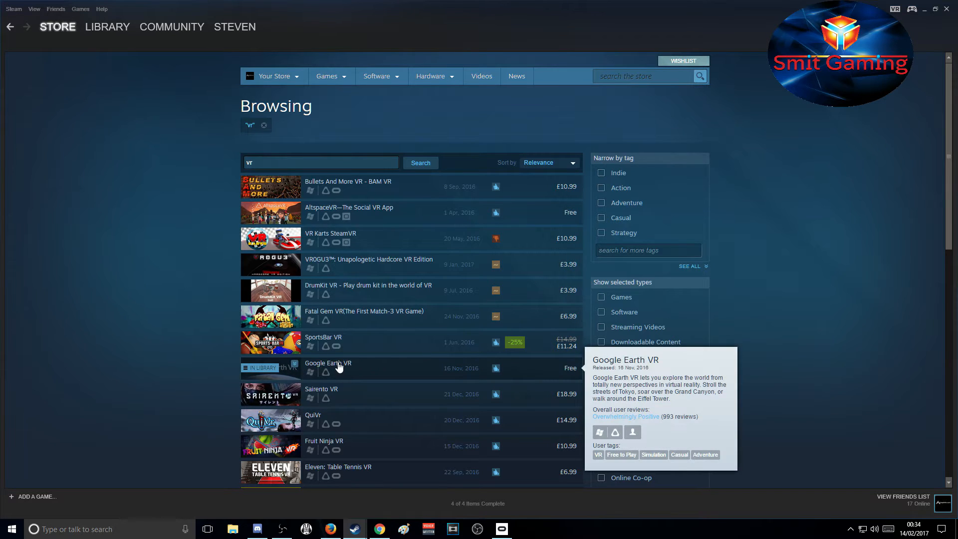
pyautogui.click(327, 364)
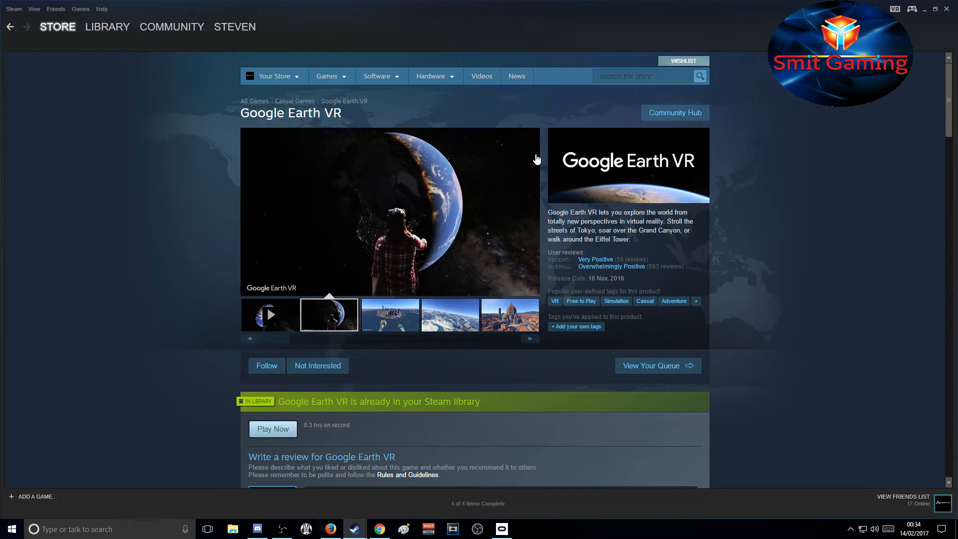
pyautogui.moveTo(369, 336)
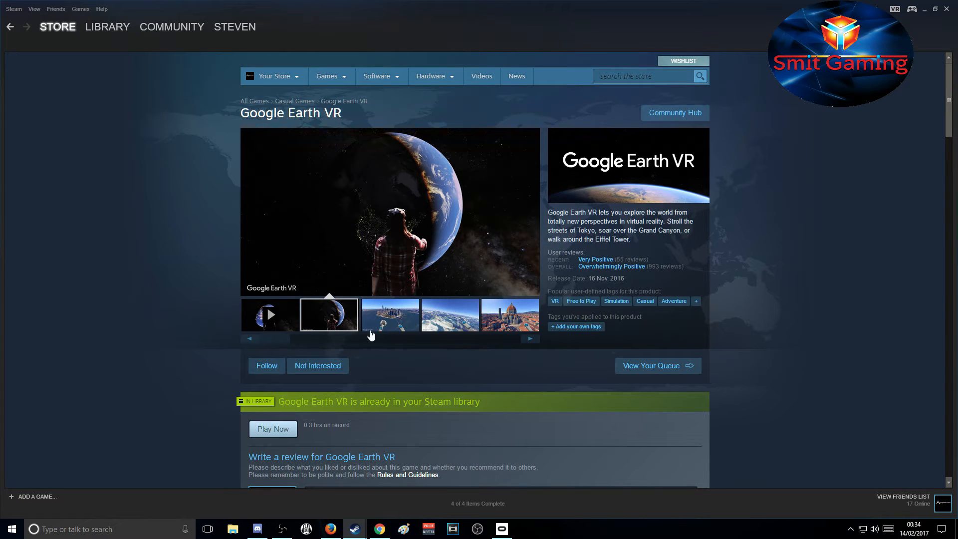
pyautogui.scroll(-3)
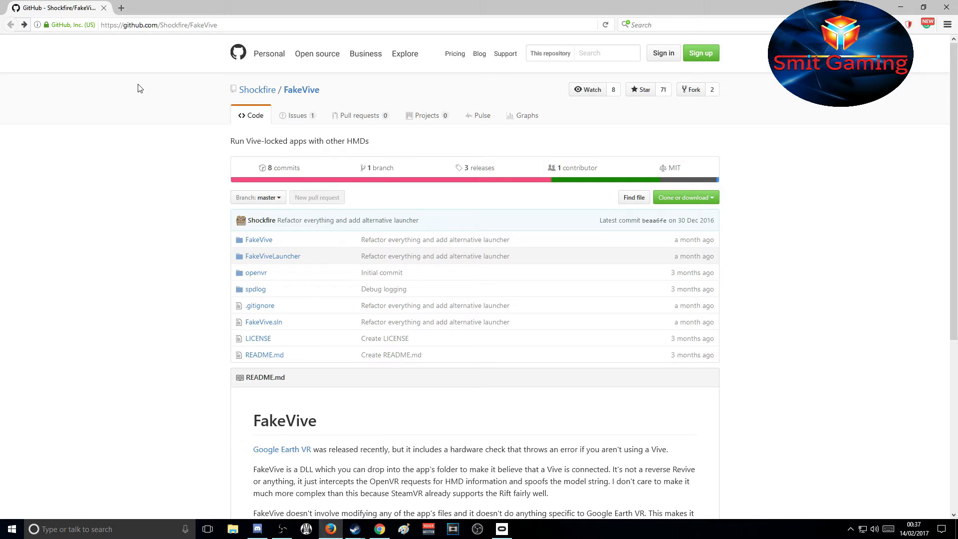
pyautogui.moveTo(129, 102)
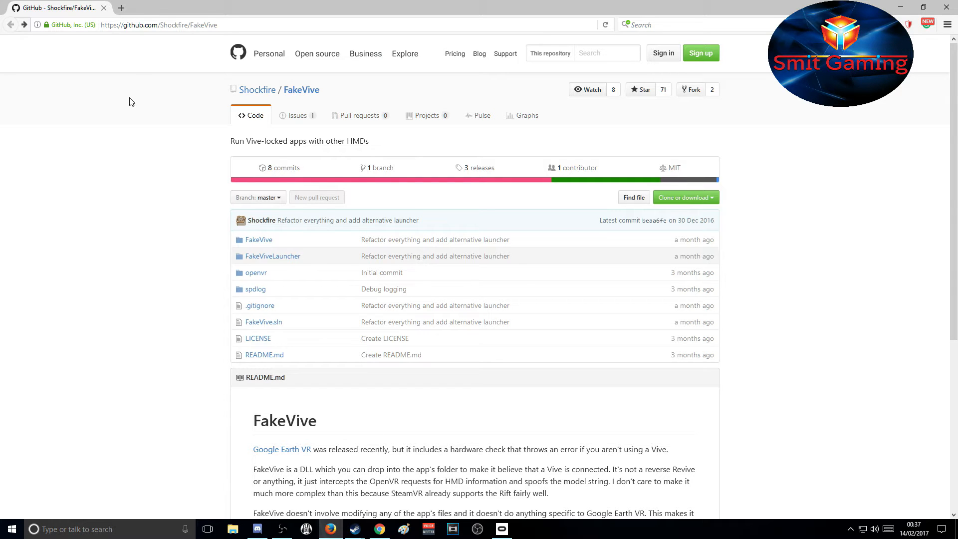
# - Read the FakeVive README's How to Install section and follow its Releases link
pyautogui.scroll(-3)
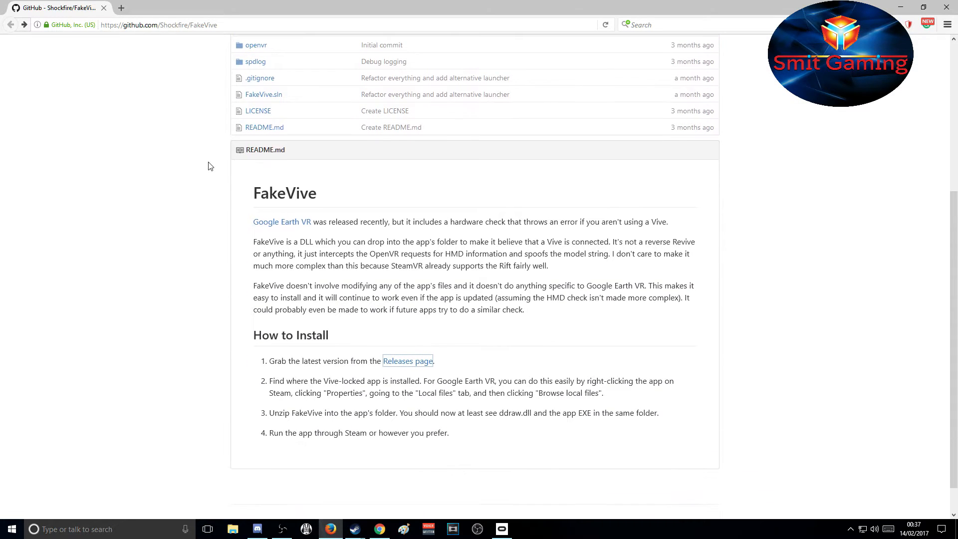
pyautogui.moveTo(376, 372)
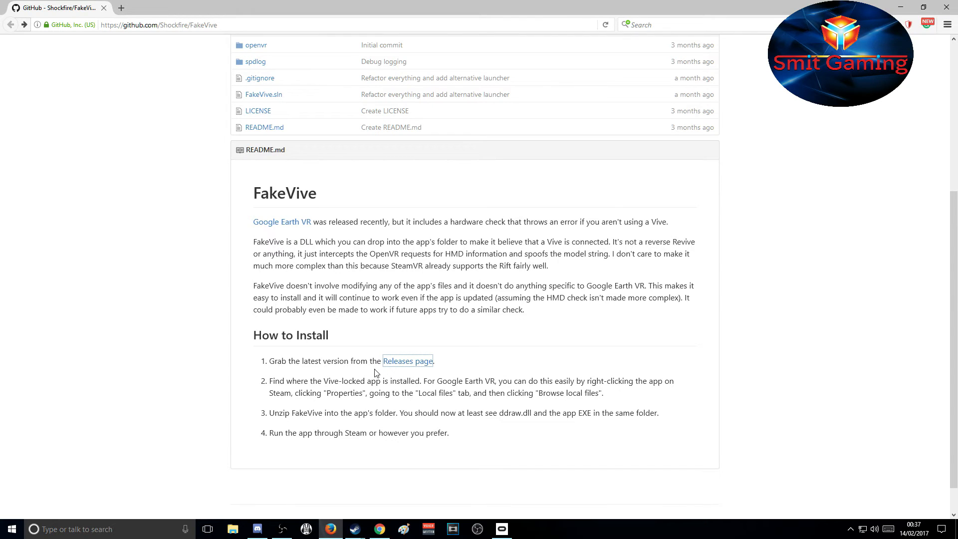
pyautogui.click(408, 361)
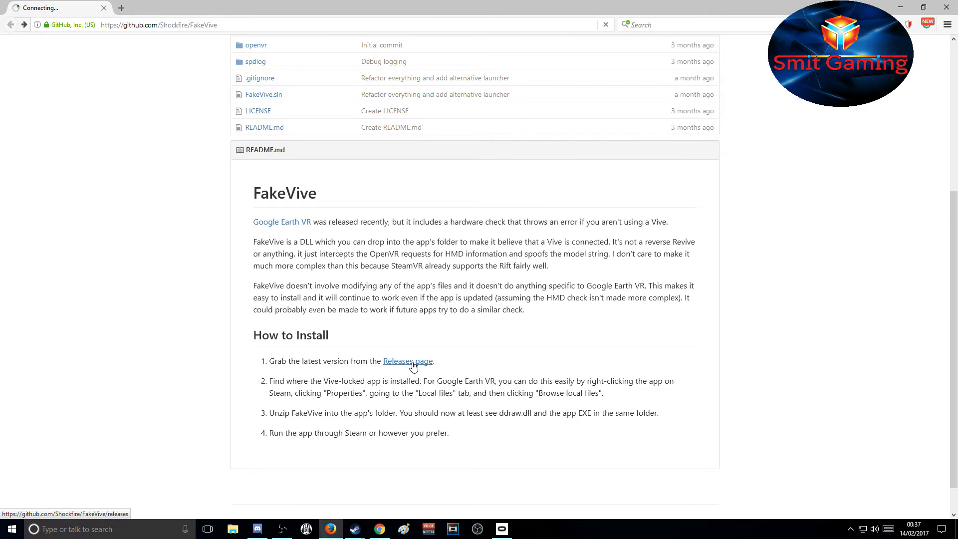
# - Download FakeVive.zip from the FakeVive 1.2 release, saving the file to disk
pyautogui.click(408, 360)
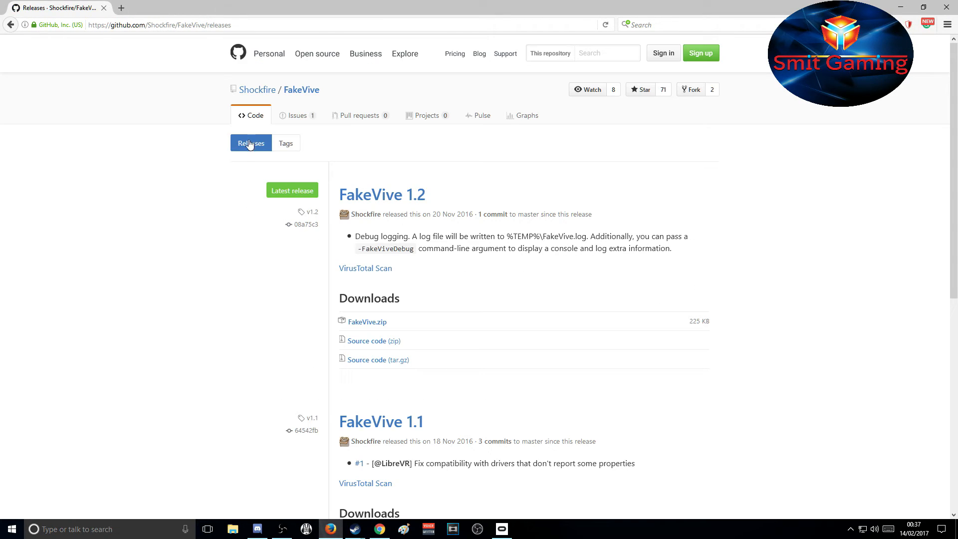
pyautogui.moveTo(283, 193)
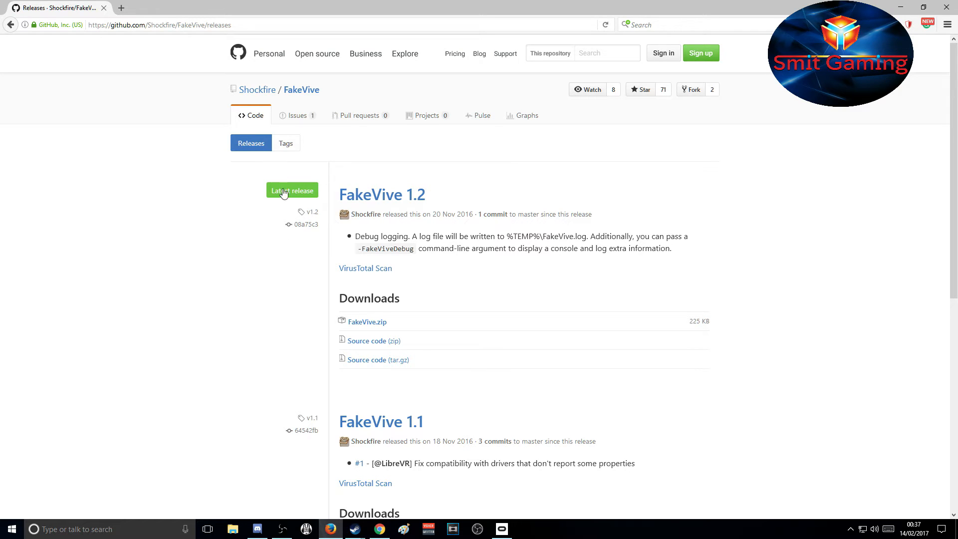
pyautogui.moveTo(345, 212)
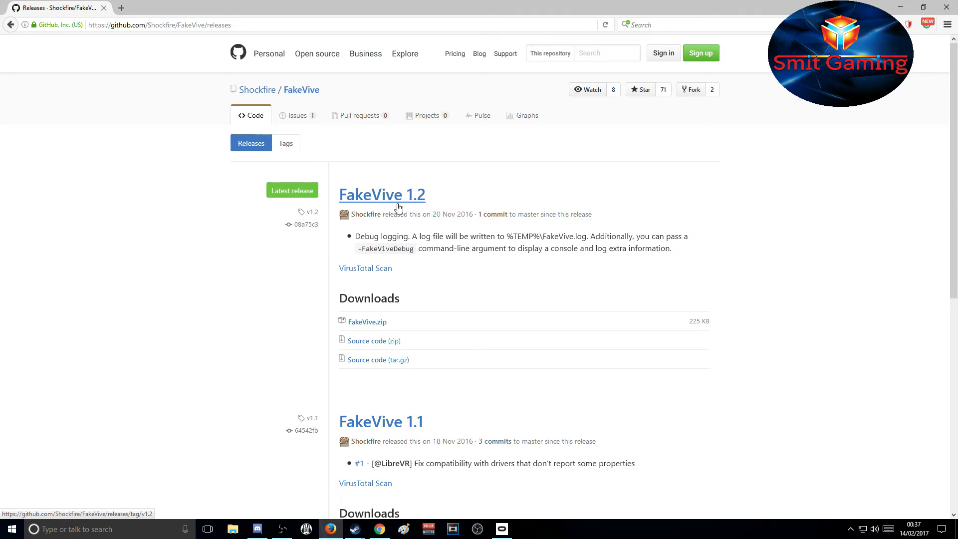
pyautogui.moveTo(366, 268)
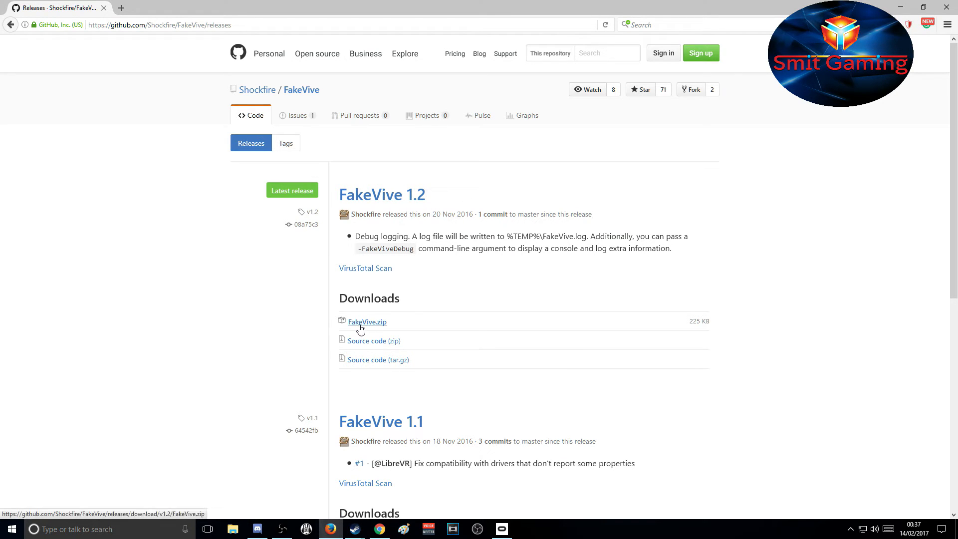
pyautogui.moveTo(379, 327)
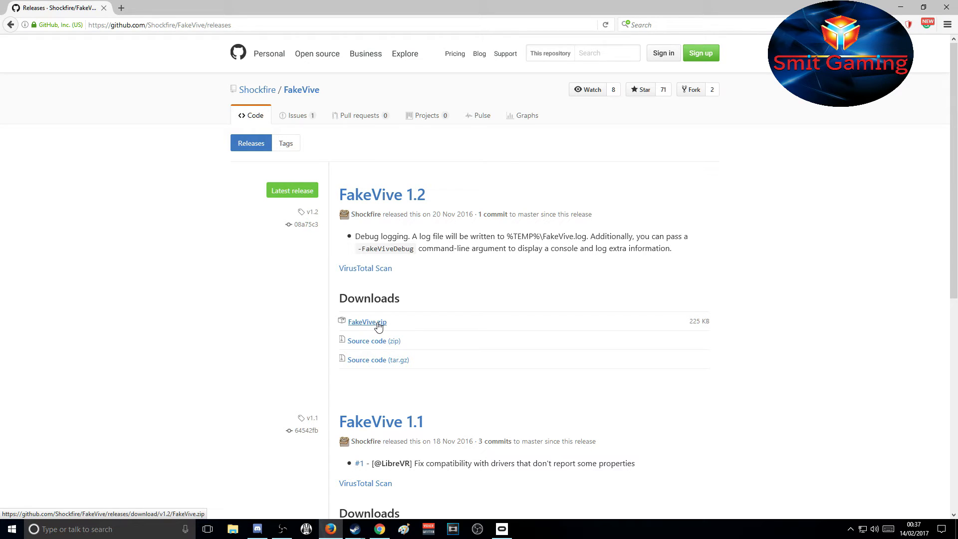
pyautogui.moveTo(356, 329)
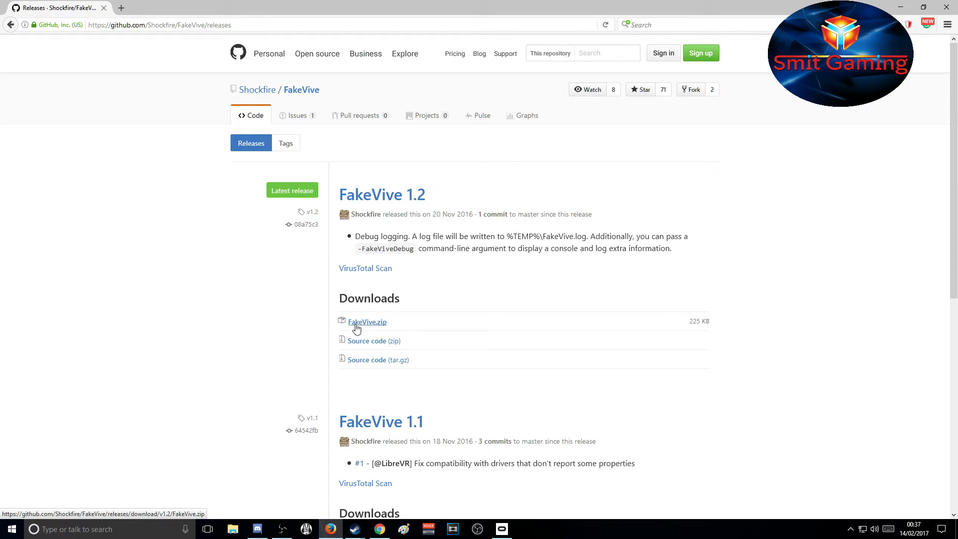
pyautogui.click(367, 323)
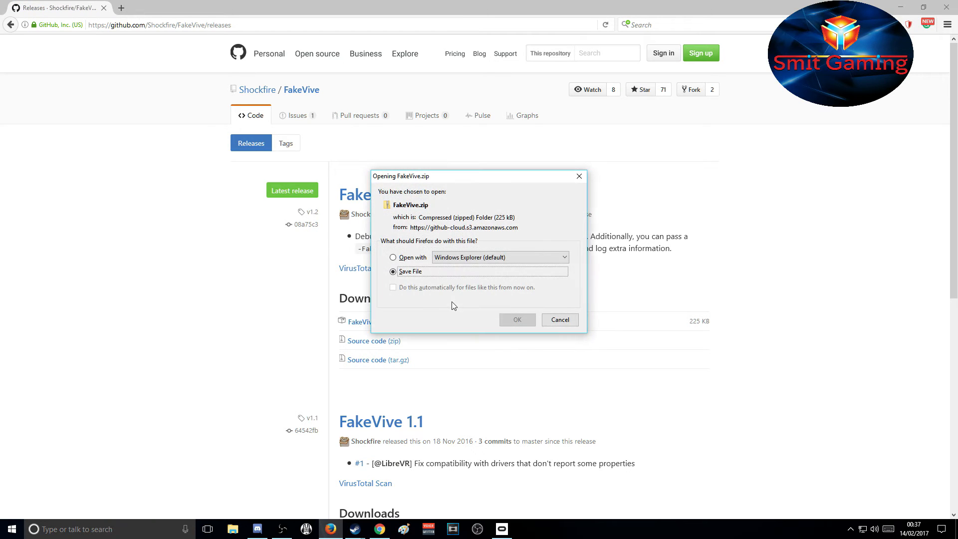
pyautogui.click(394, 271)
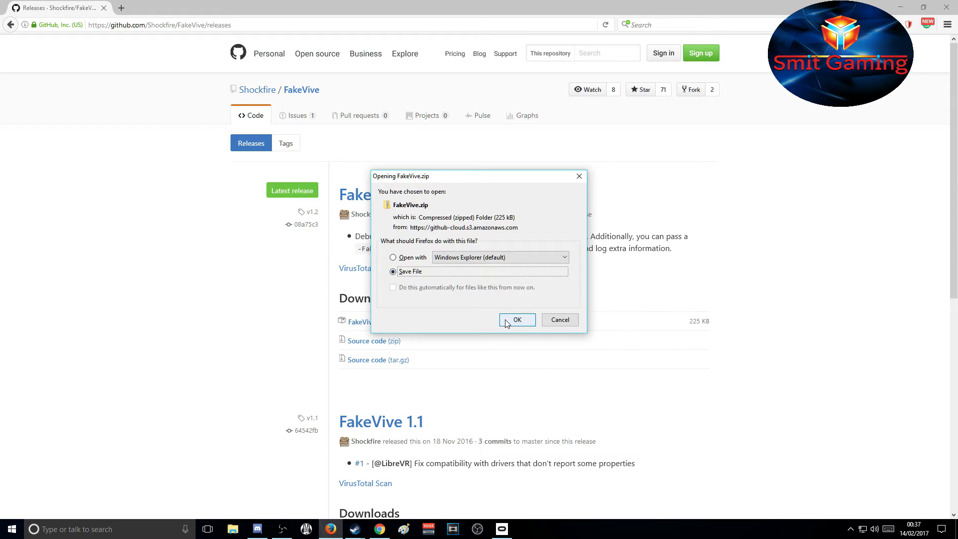
pyautogui.click(516, 320)
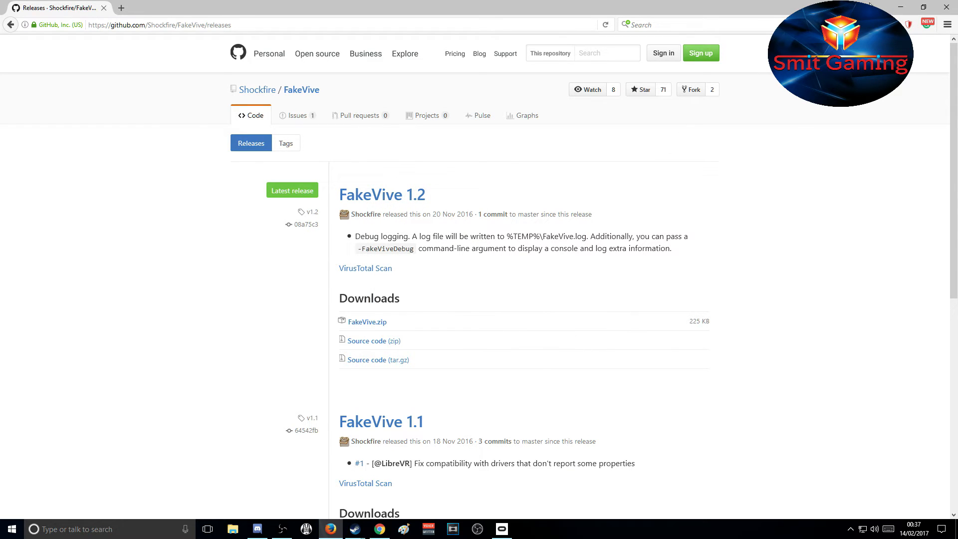
pyautogui.moveTo(807, 141)
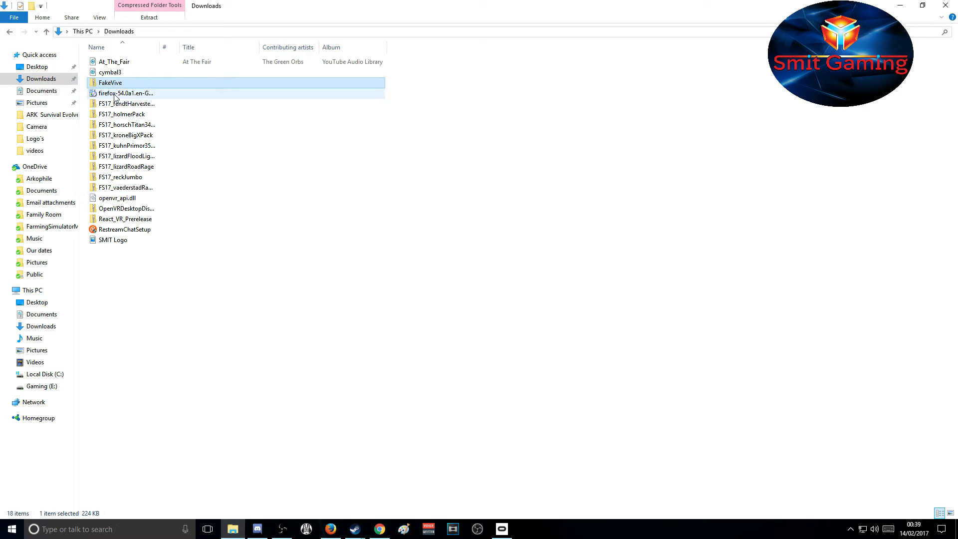
# - Extract the downloaded FakeVive zip in the Downloads folder
pyautogui.doubleClick(110, 83)
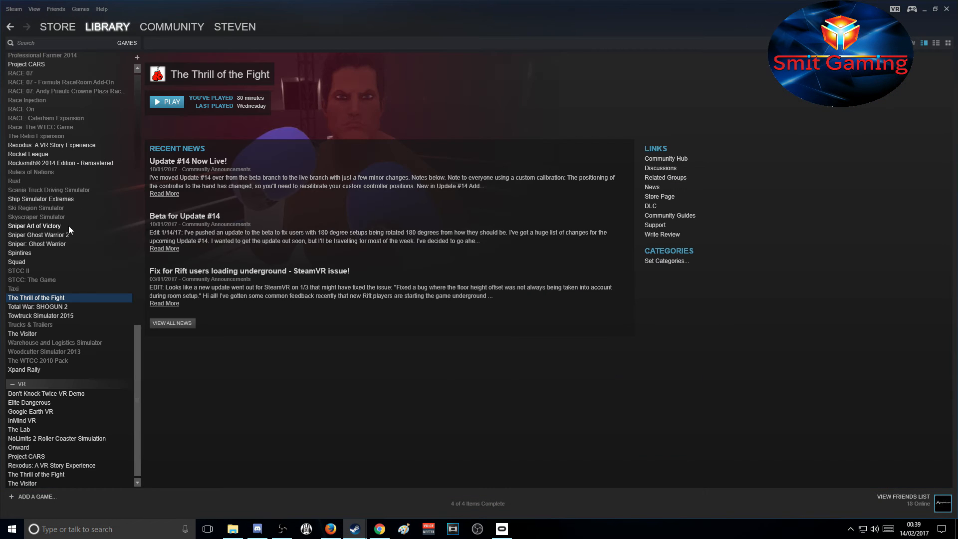
pyautogui.moveTo(46, 415)
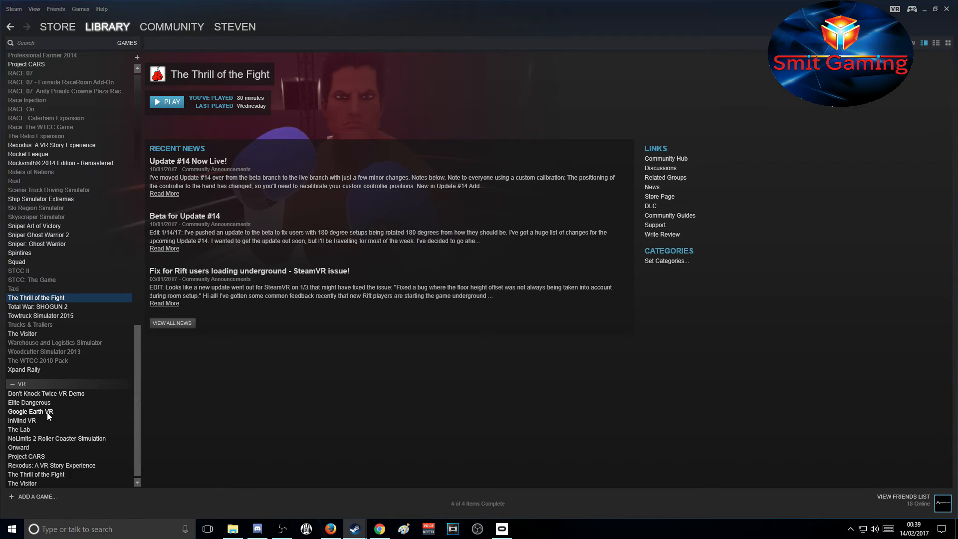
# - Browse Google Earth VR's local files via Properties, reaching the EarthVR folder on E:
pyautogui.rightClick(30, 412)
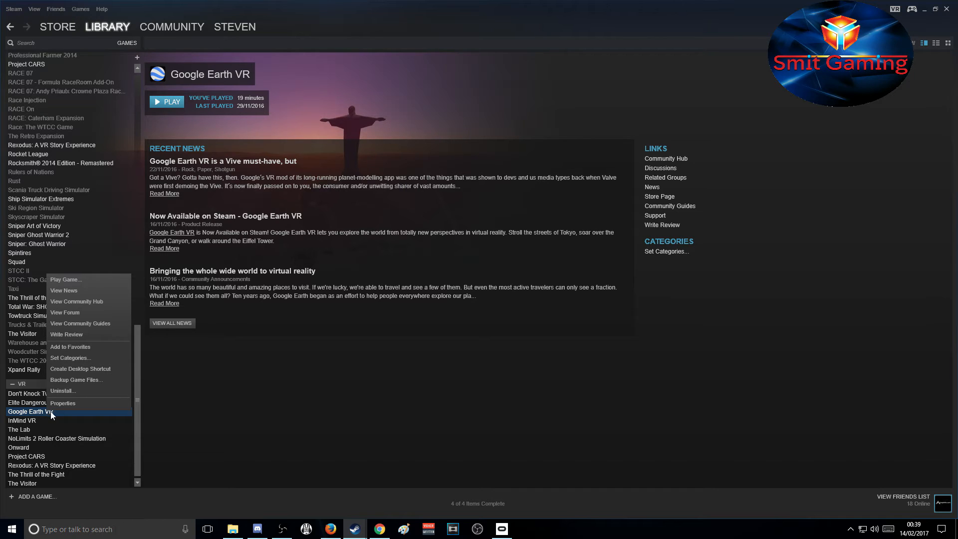
pyautogui.moveTo(62, 403)
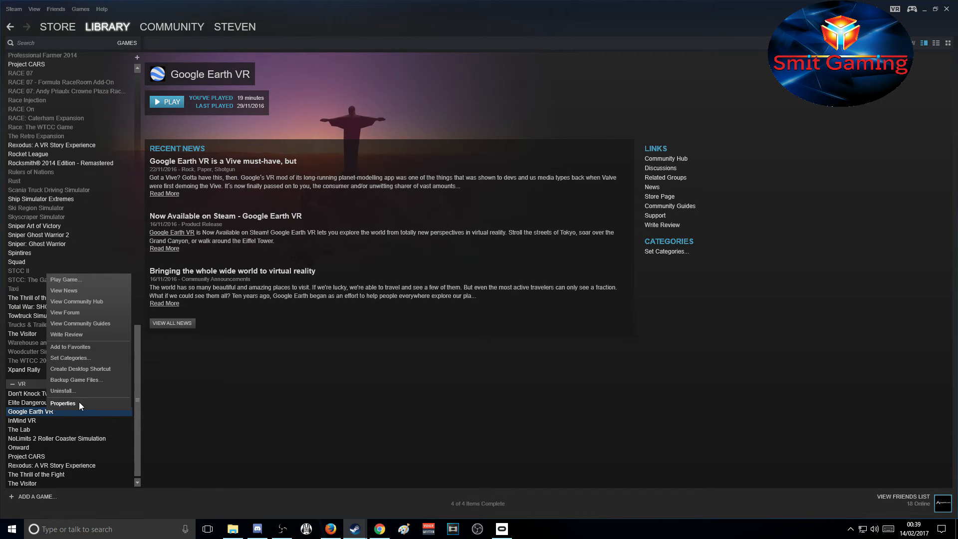
pyautogui.click(62, 402)
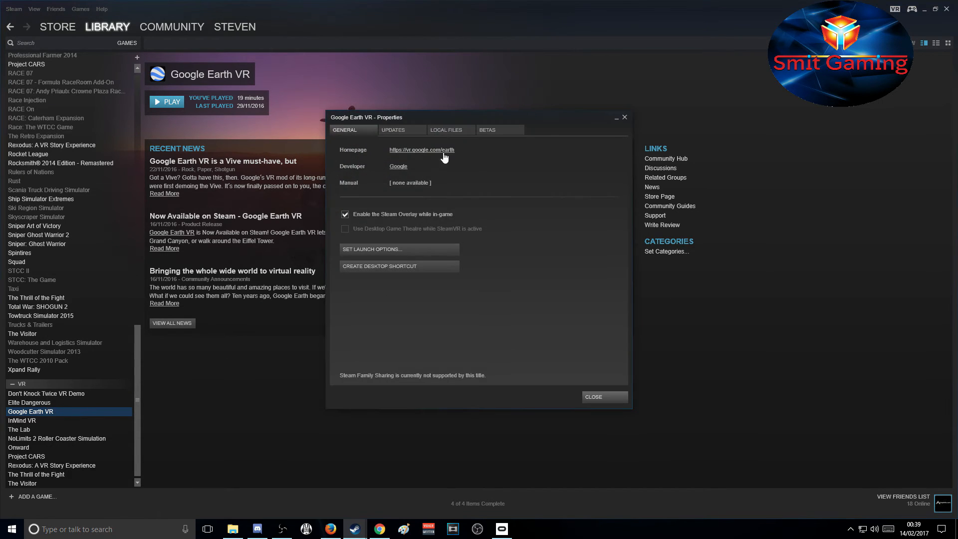
pyautogui.click(447, 130)
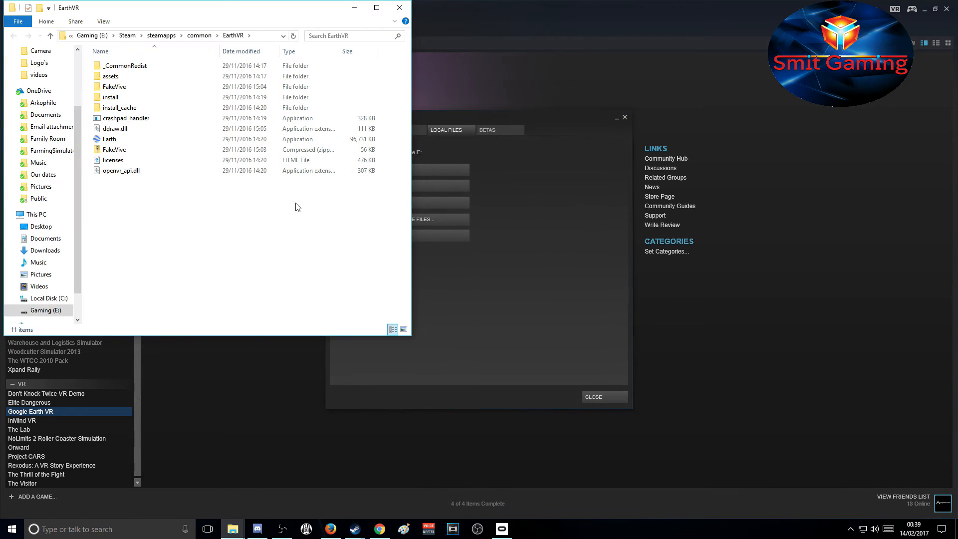
# - Copy FakeVive's ddraw.dll into the EarthVR folder, replacing the existing ddraw.dll
pyautogui.click(125, 118)
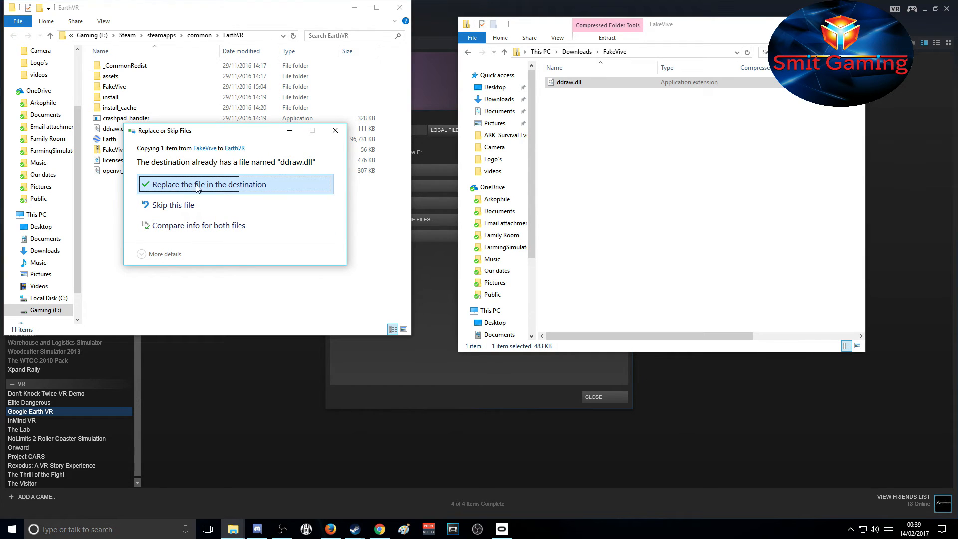
pyautogui.moveTo(227, 190)
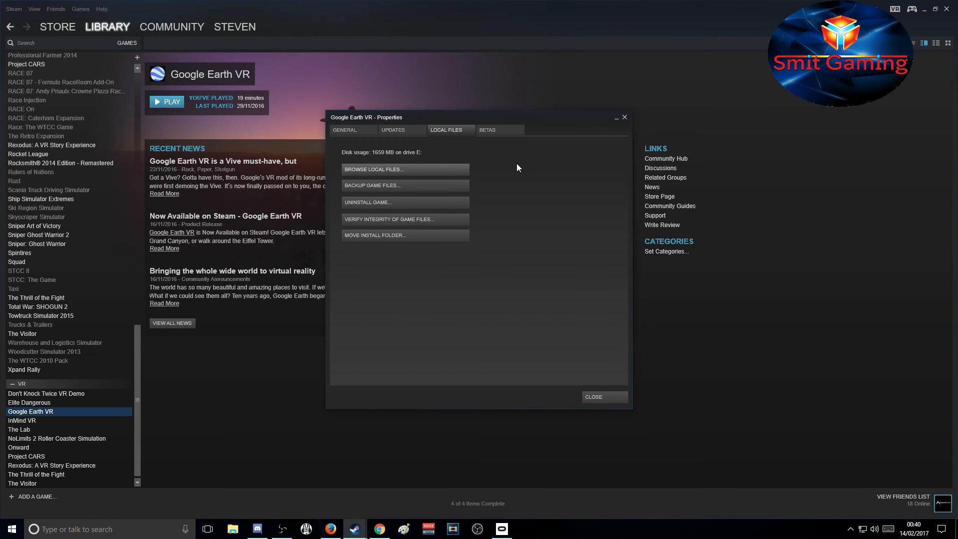
# - Close the Google Earth VR Properties window and start SteamVR
pyautogui.click(603, 396)
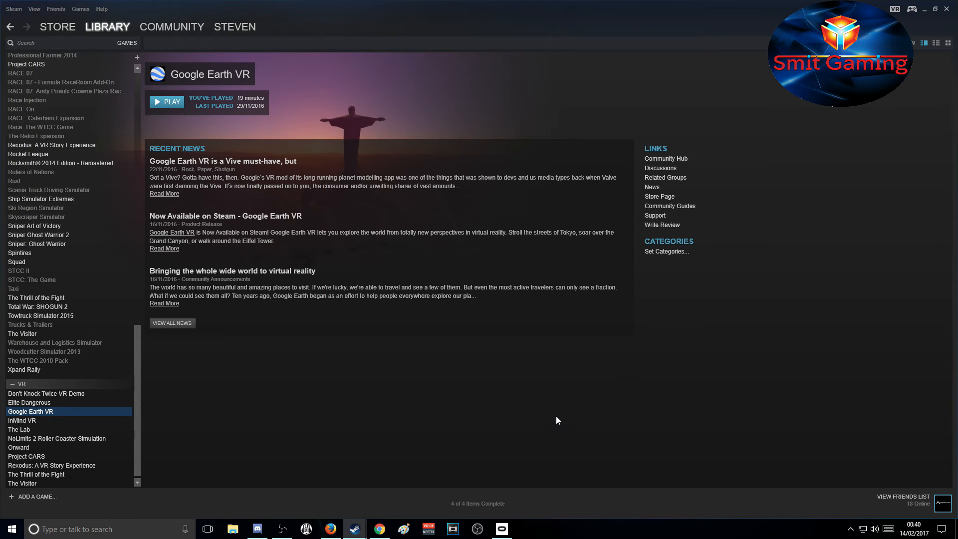
pyautogui.moveTo(290, 403)
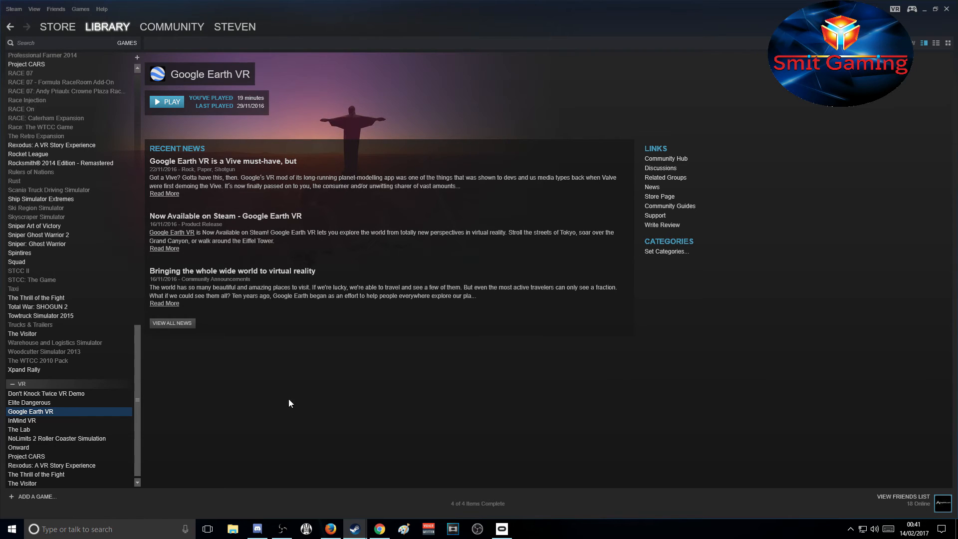
pyautogui.moveTo(896, 9)
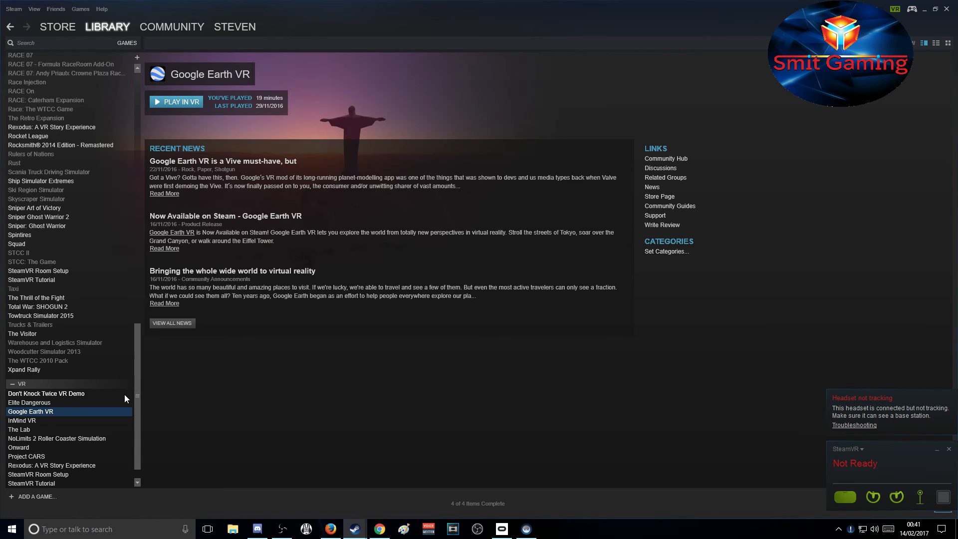
pyautogui.moveTo(170, 163)
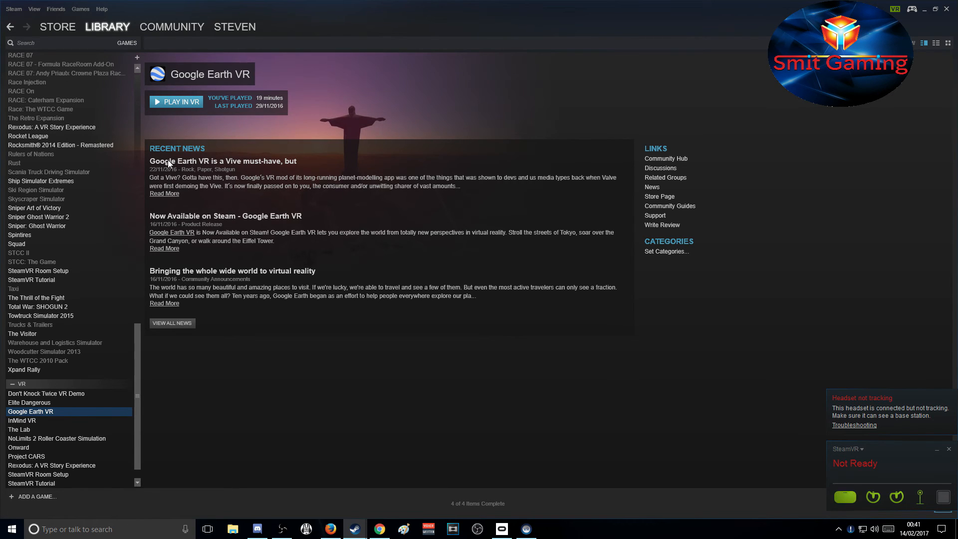
# - Launch Google Earth VR with Play in VR from its library page
pyautogui.click(176, 102)
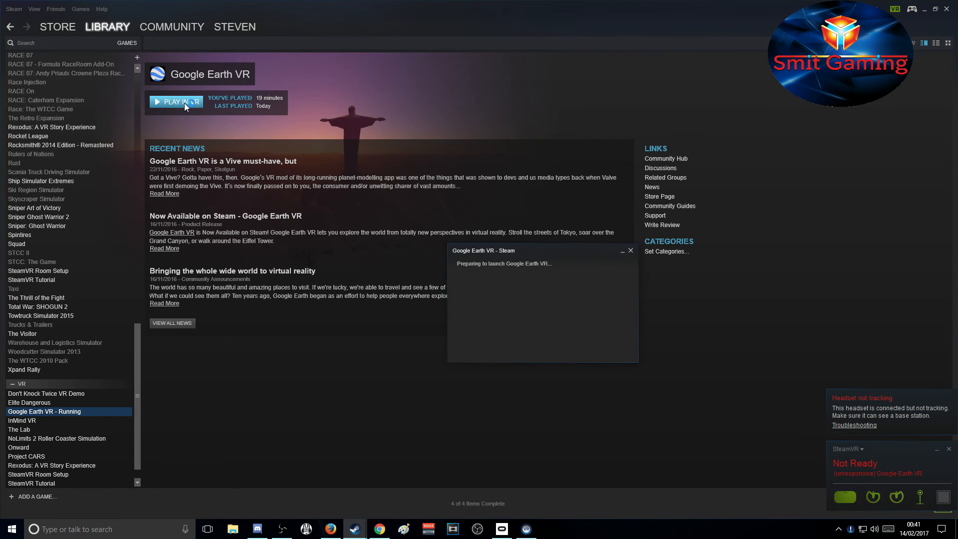